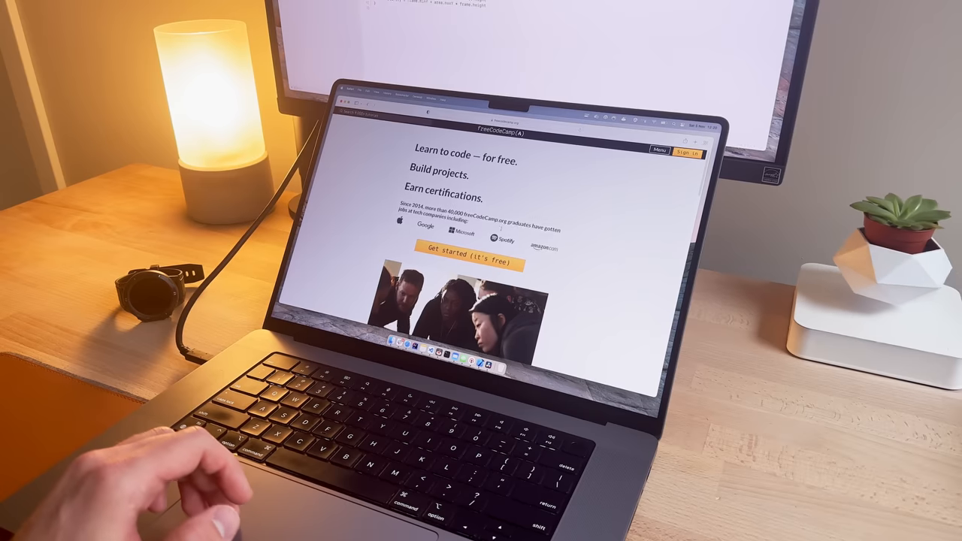
Step: Scroll the freeCodeCamp homepage past Get started to the study group photo and As seen in
{"action": "scroll", "scroll_direction": "down", "scroll_amount": 3}
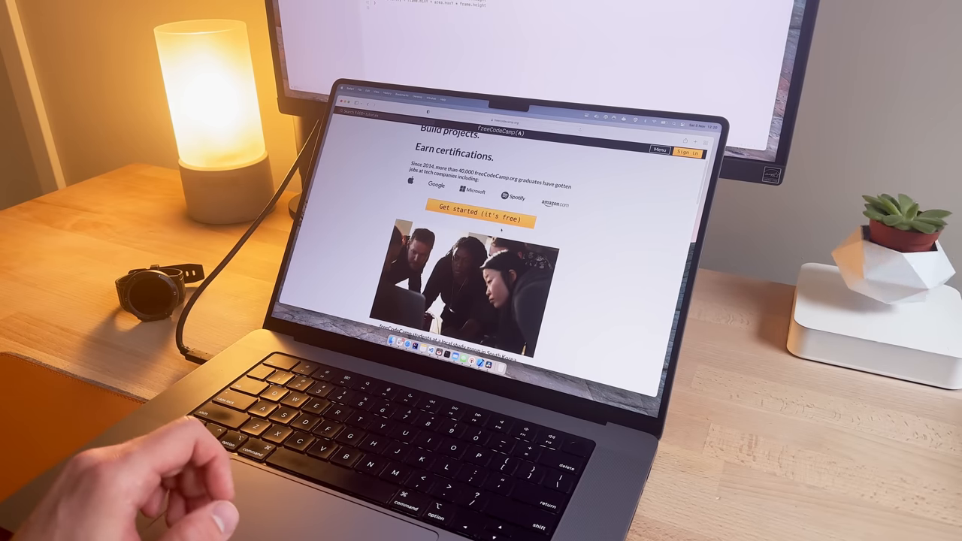
{"action": "scroll", "scroll_direction": "down", "scroll_amount": 3}
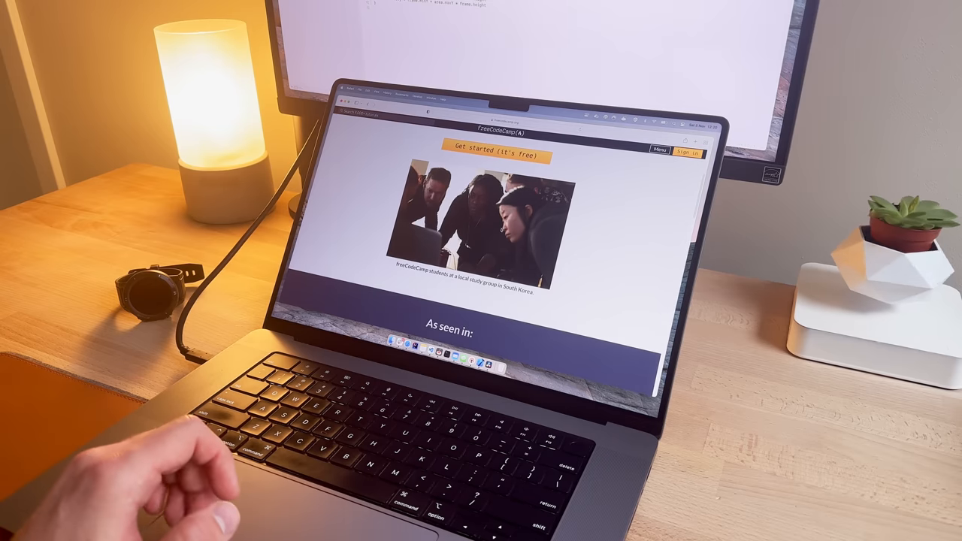
{"action": "scroll", "scroll_direction": "down", "scroll_amount": 3}
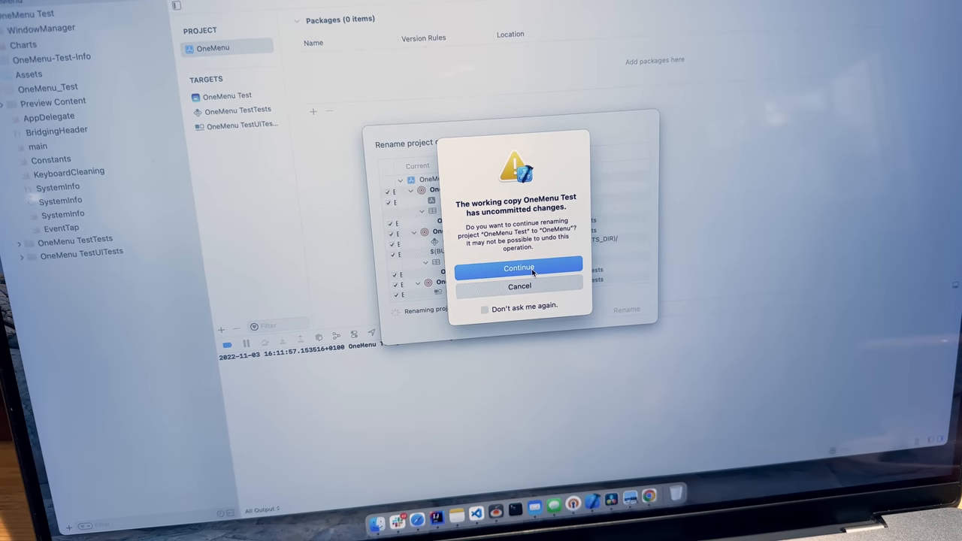
Step: Confirm renaming OneMenu Test to OneMenu despite the uncommitted-changes warning
{"action": "left_click", "coordinate": [518, 268]}
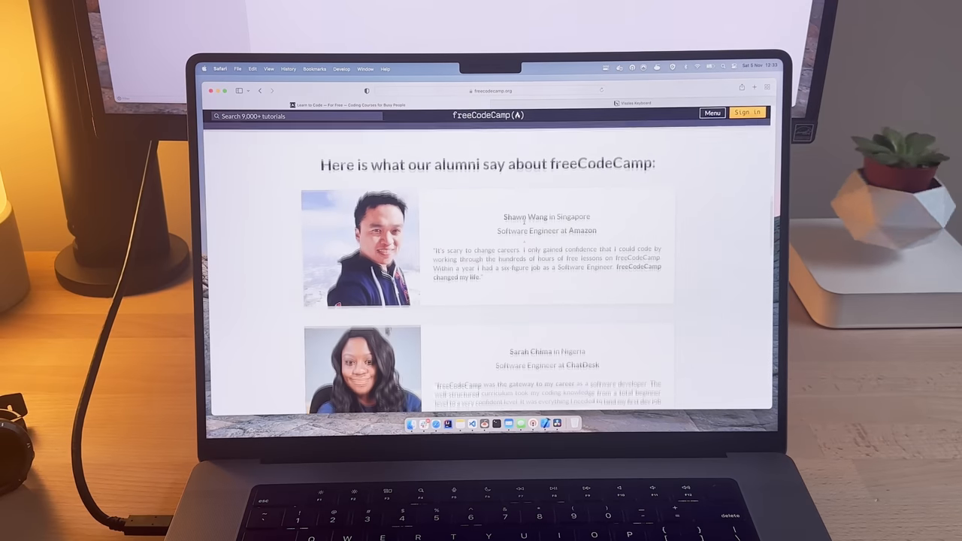
Step: Scroll past the alumni testimonials and through the Basic JavaScript lesson list
{"action": "scroll", "scroll_direction": "down", "scroll_amount": 3}
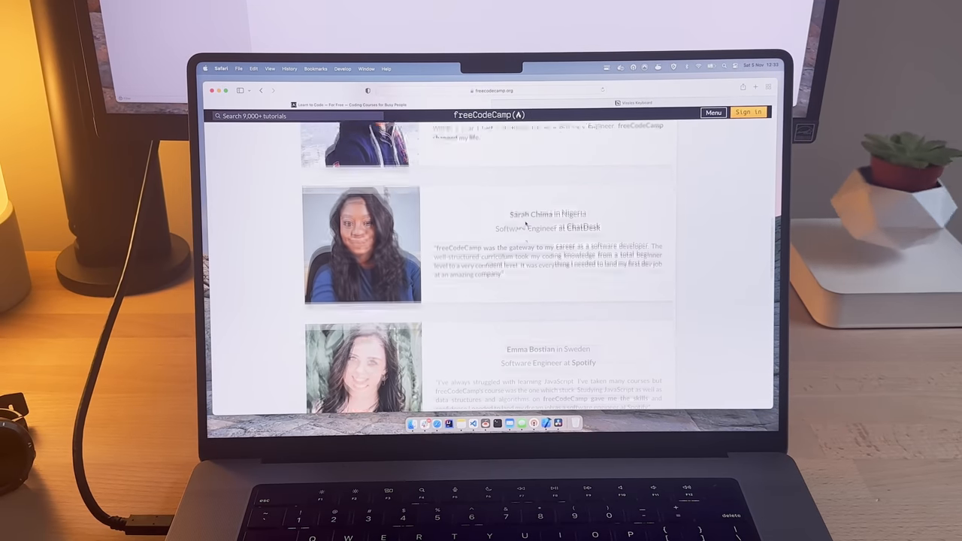
{"action": "scroll", "scroll_direction": "down", "scroll_amount": 3}
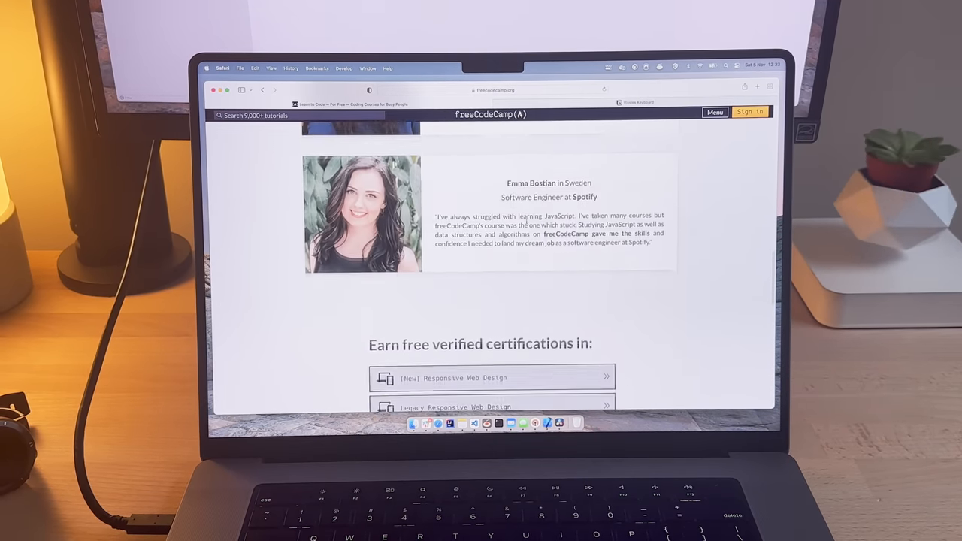
{"action": "scroll", "scroll_direction": "down", "scroll_amount": 3}
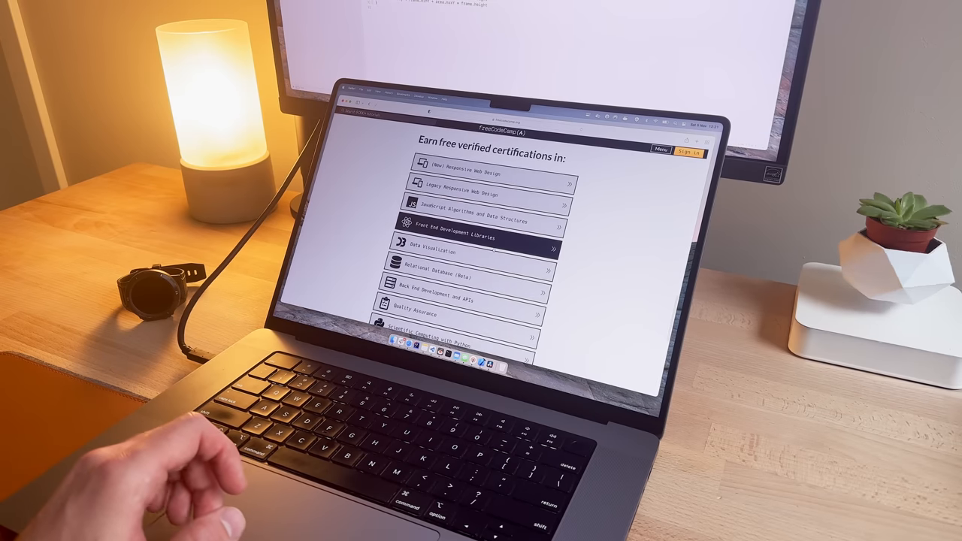
{"action": "scroll", "scroll_direction": "down", "scroll_amount": 3}
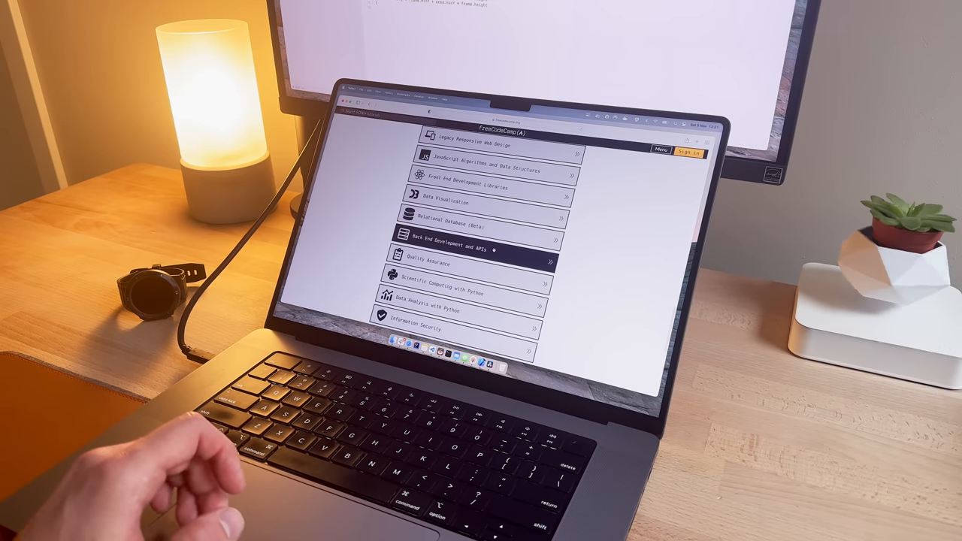
{"action": "scroll", "scroll_direction": "down", "scroll_amount": 3}
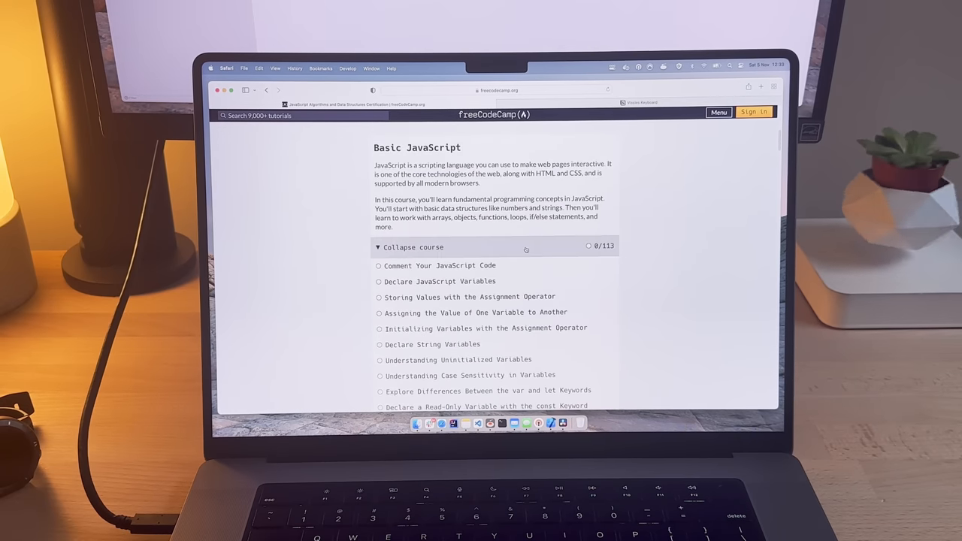
{"action": "scroll", "scroll_direction": "down", "scroll_amount": 3}
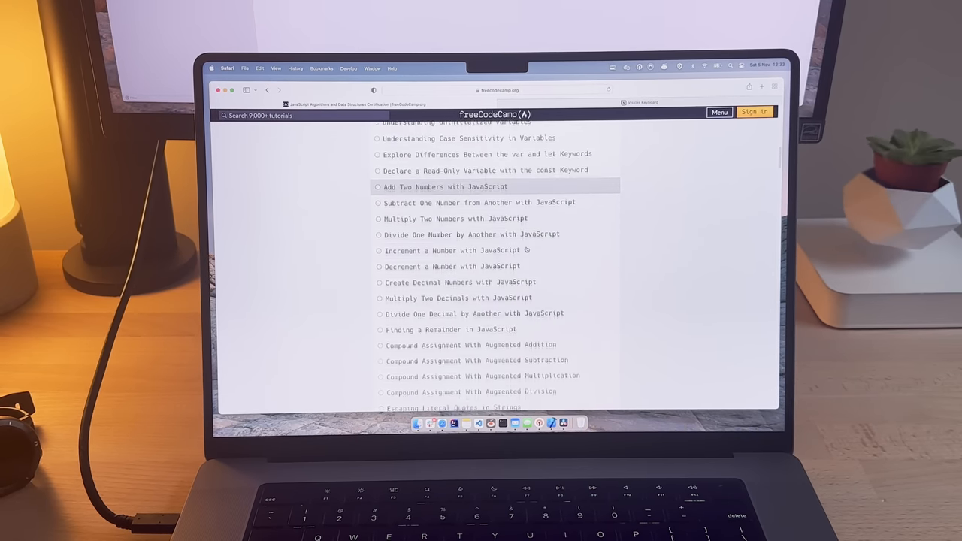